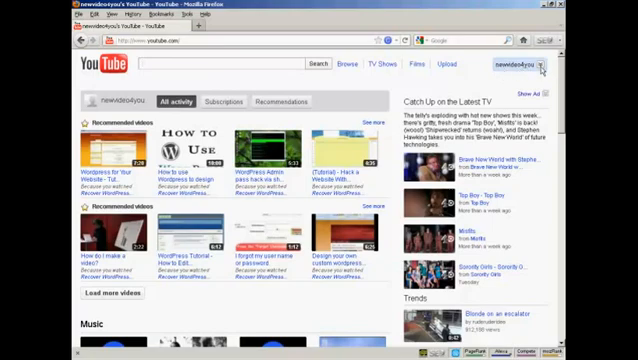
Open the account menu to reach the uploaded videos
left_click(525, 66)
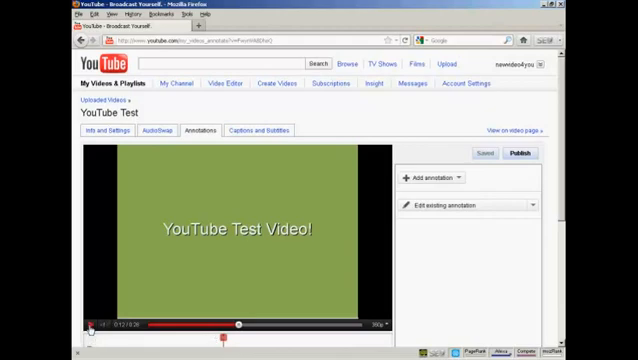
left_click(376, 322)
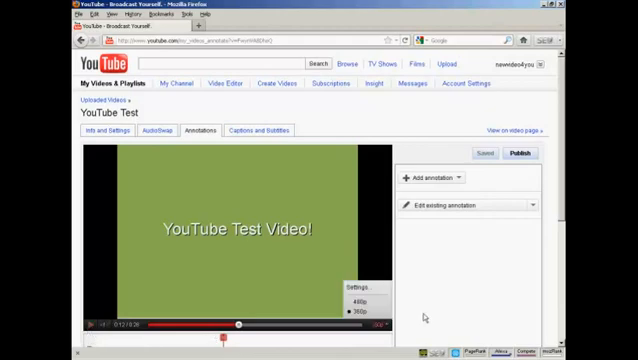
left_click(372, 323)
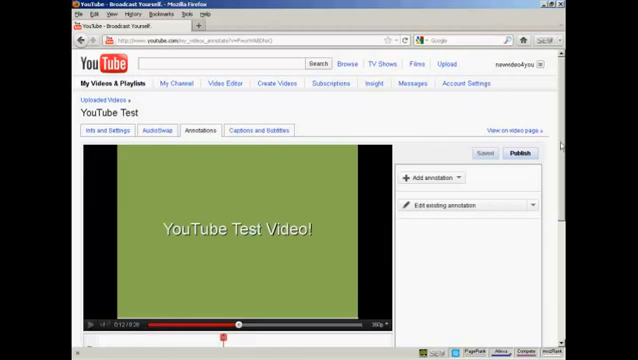
scroll("down", 3)
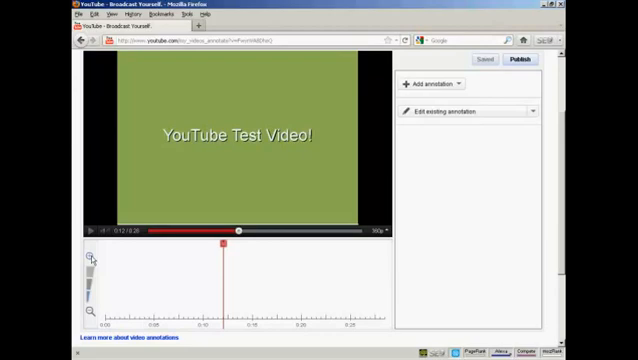
mouse_move(323, 248)
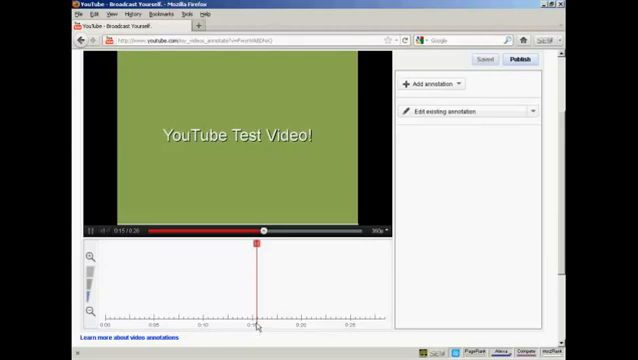
mouse_move(561, 220)
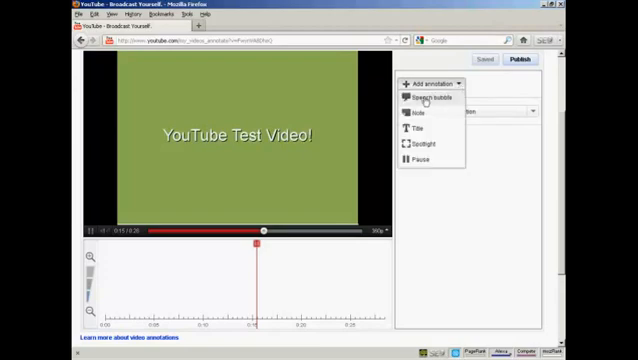
mouse_move(420, 125)
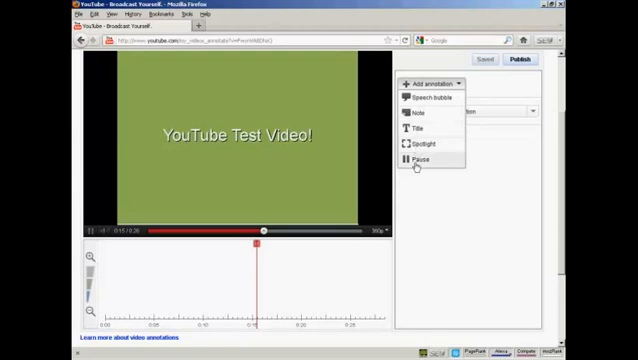
mouse_move(425, 115)
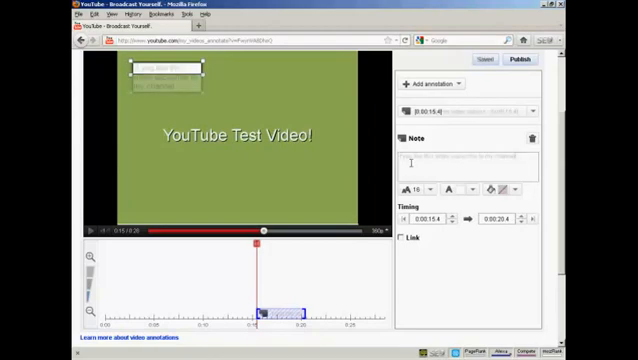
Enter 'If you like this video subscribe to my channel' as the note text
type("If you like this video subscribe to my channel")
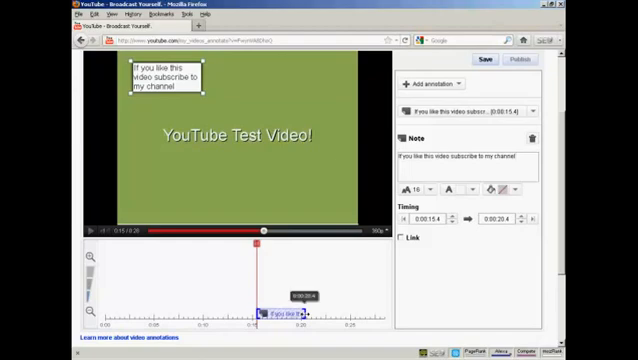
Drag the note's timeline bar end out to about 0:21.9
left_click_drag(305, 315, 315, 315)
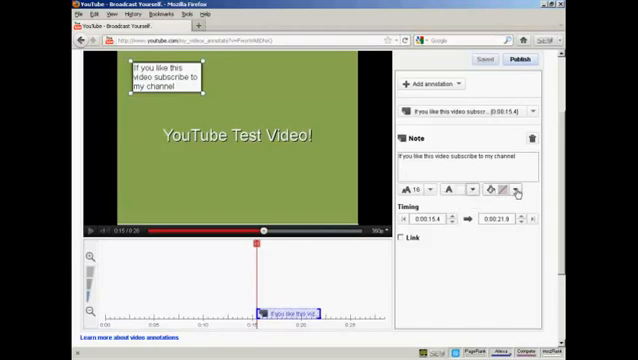
Open the note's background colour choices
left_click(515, 188)
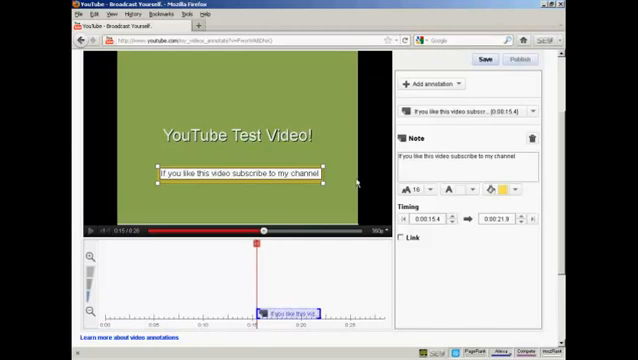
mouse_move(349, 186)
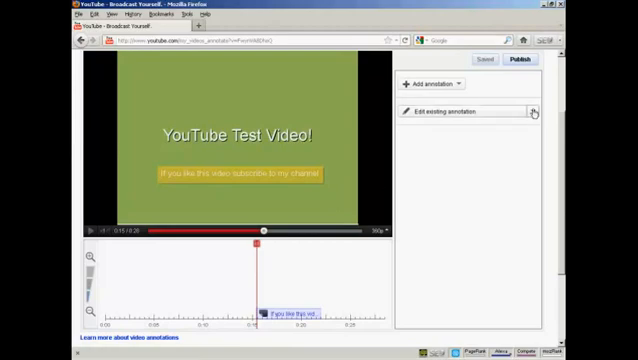
Open the list of existing annotations
left_click(537, 110)
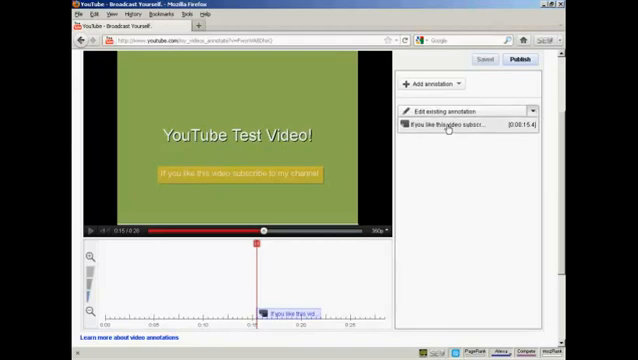
Reopen the subscribe note for editing
left_click(470, 123)
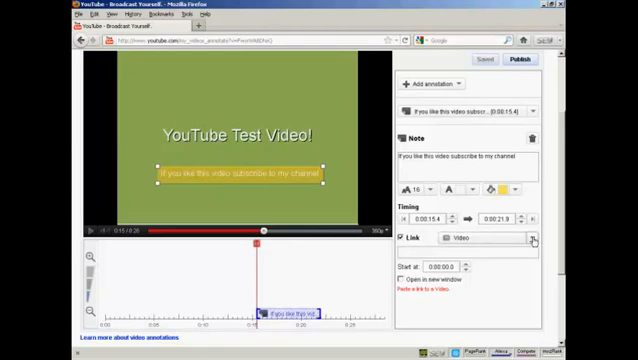
Set the note's link type to Subscribe
left_click(490, 239)
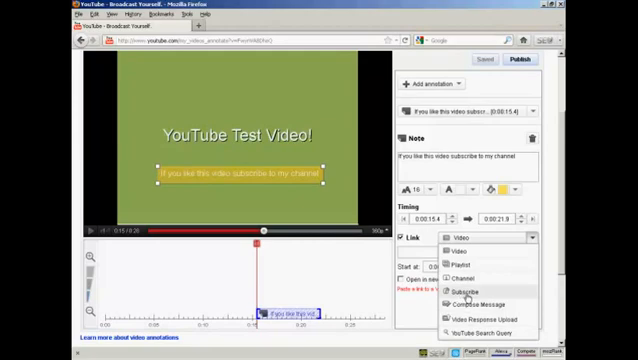
left_click(457, 285)
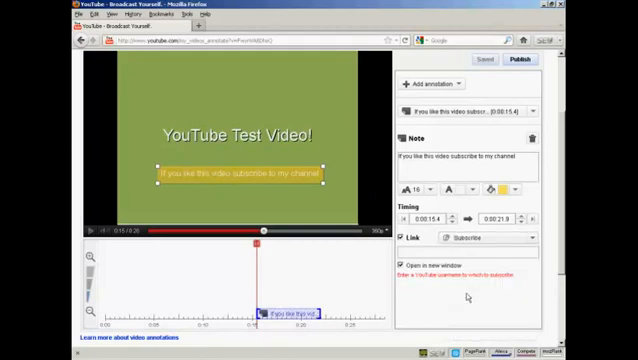
mouse_move(478, 297)
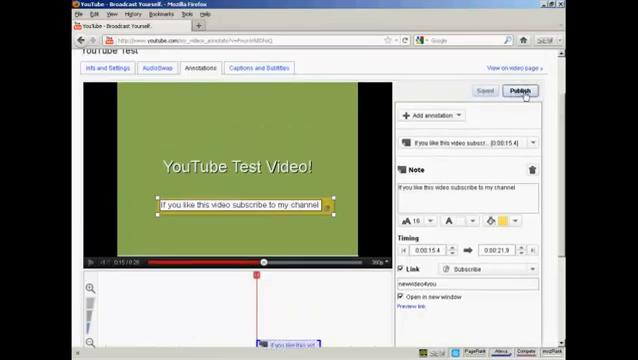
left_click(520, 92)
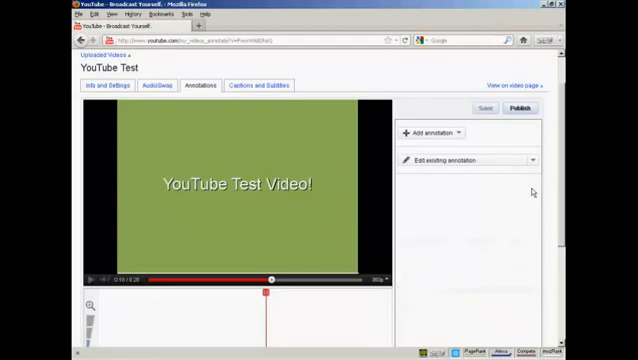
mouse_move(519, 111)
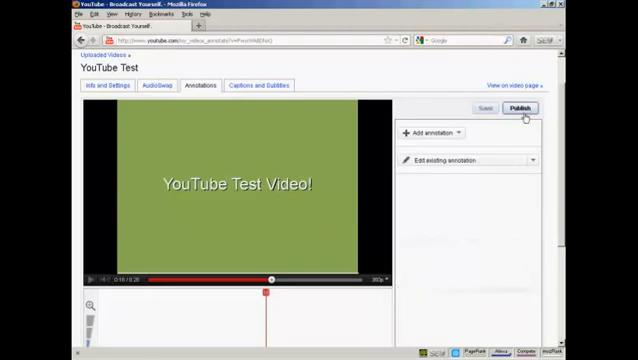
Publish the video with no annotations
left_click(519, 110)
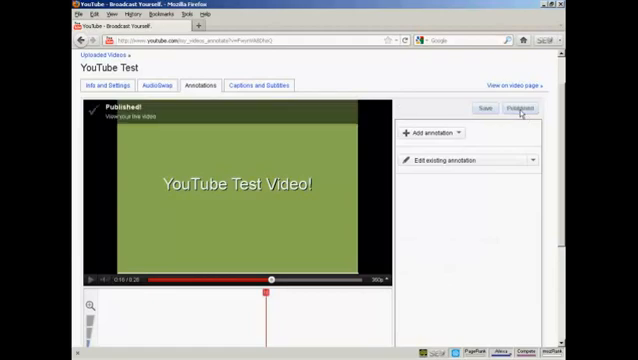